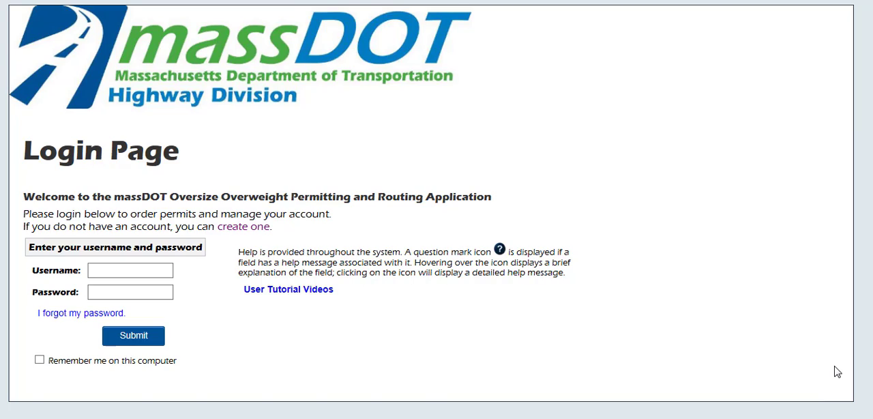
Log in to the OASIS permitting account to reach the Company Dashboard
left_click(134, 336)
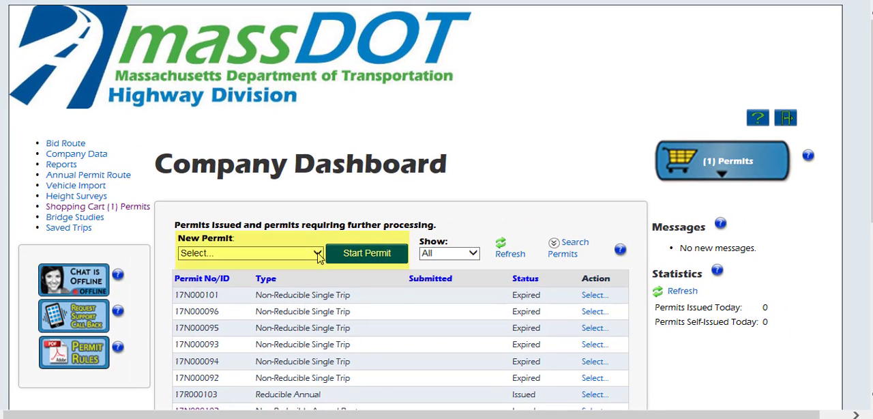
Choose 'I know which permit I need' from the New Permit options
left_click(317, 253)
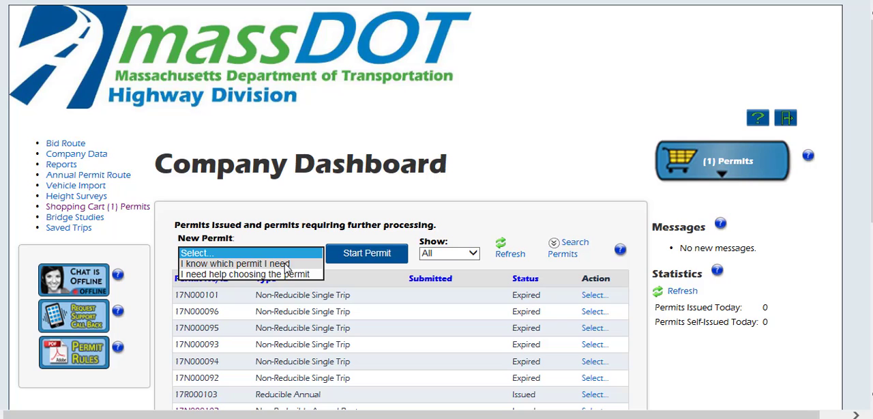
left_click(234, 264)
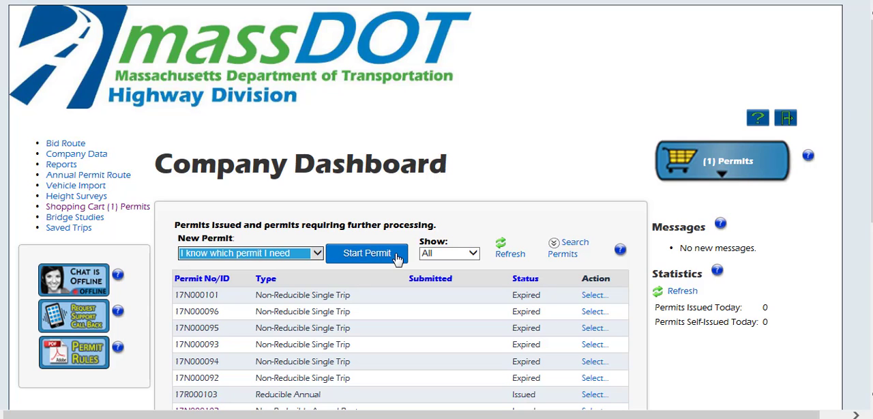
Start the permit order, keeping Email as primary delivery and no additional method
left_click(367, 254)
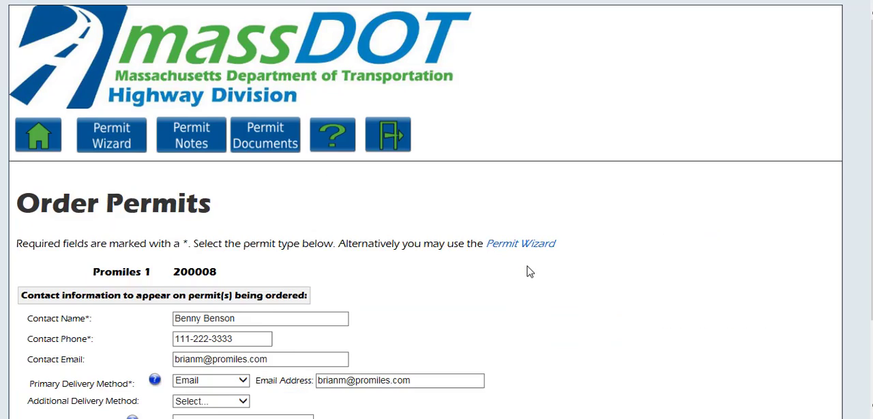
scroll("down", 3)
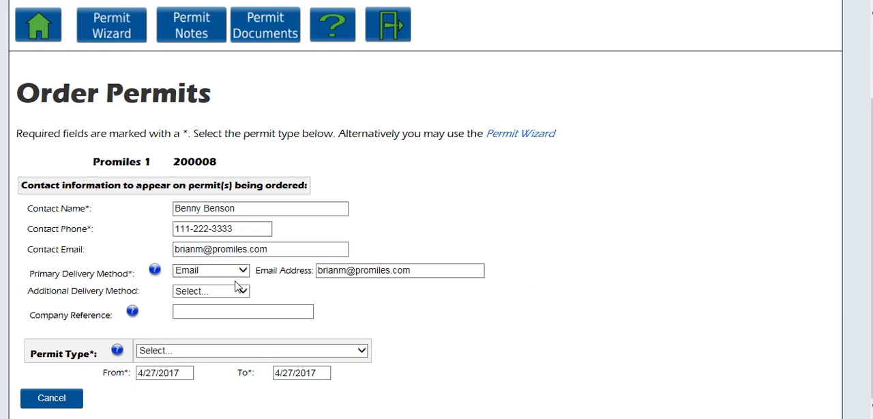
left_click(210, 291)
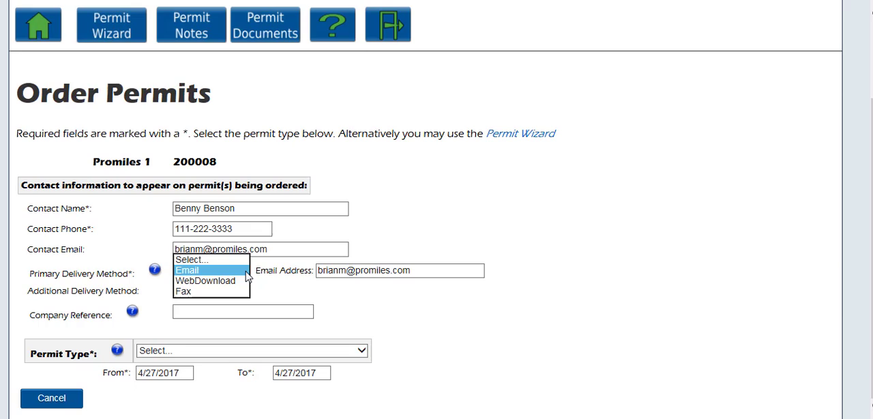
mouse_move(243, 276)
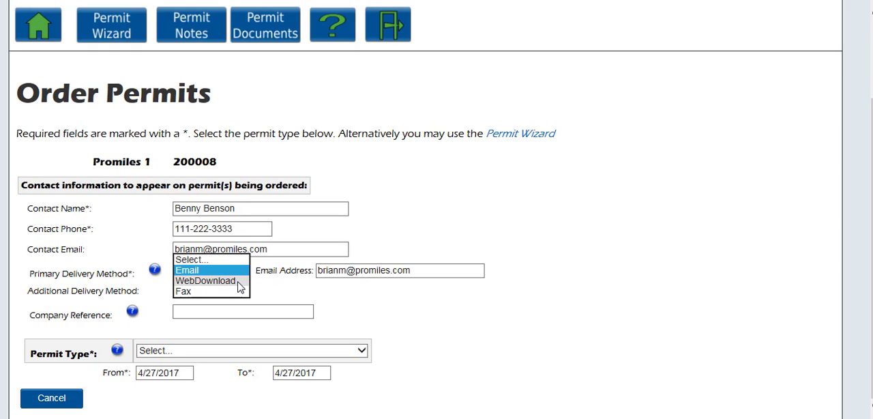
mouse_move(239, 294)
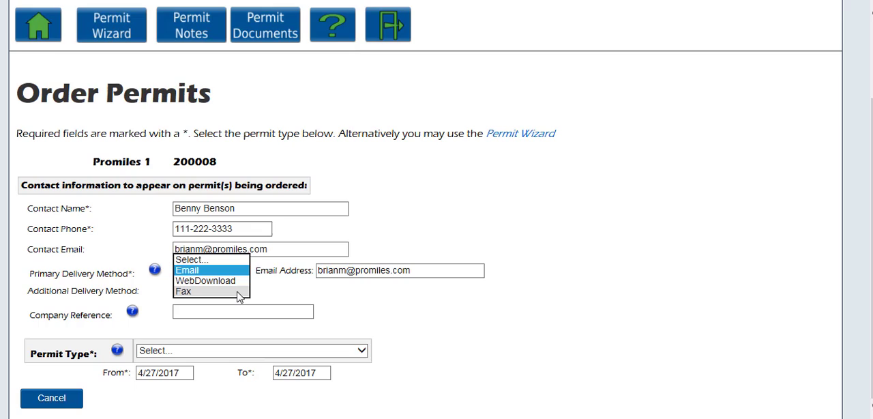
left_click(187, 269)
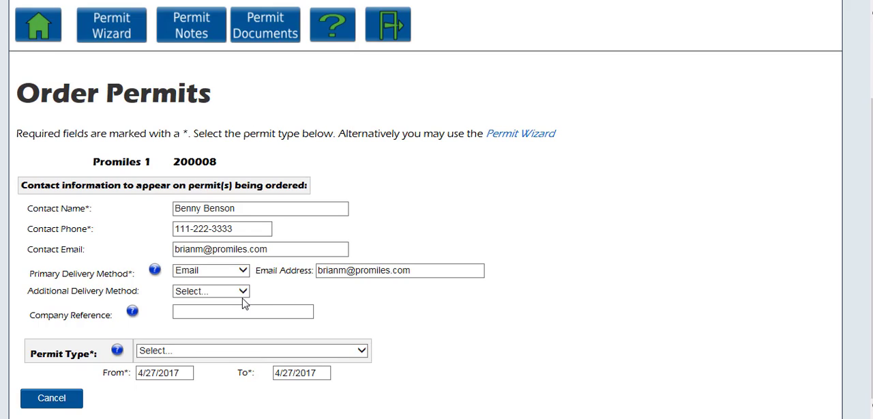
left_click(210, 290)
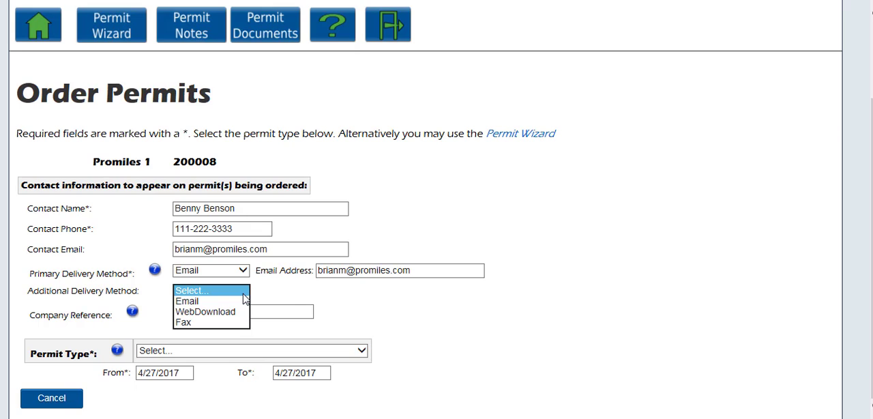
left_click(210, 291)
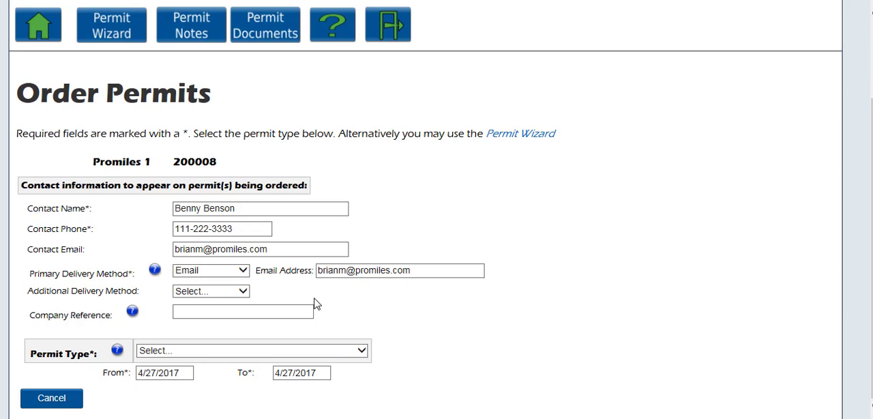
mouse_move(157, 317)
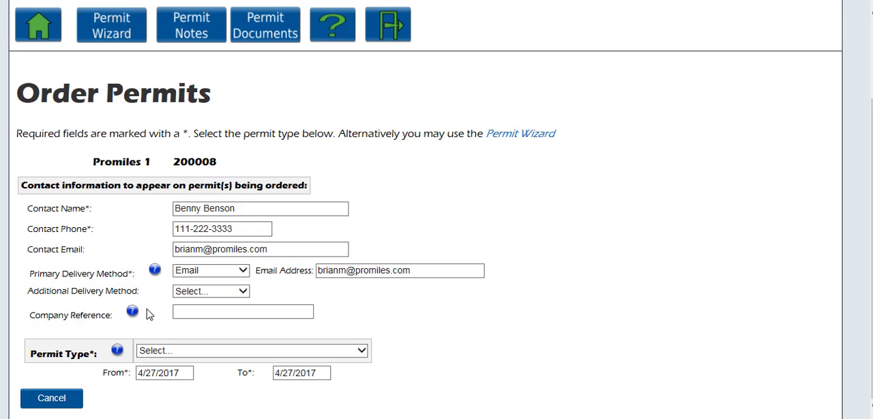
mouse_move(363, 353)
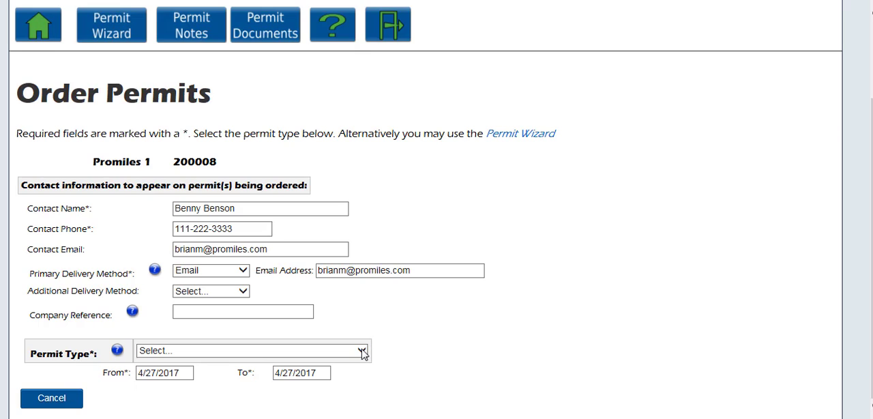
Choose the Non-Reducible Single Trip permit type starting April 28, 2017
left_click(363, 349)
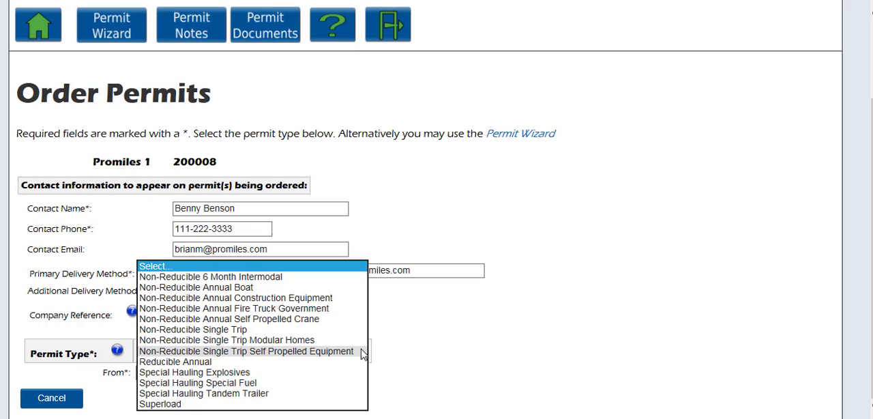
mouse_move(194, 330)
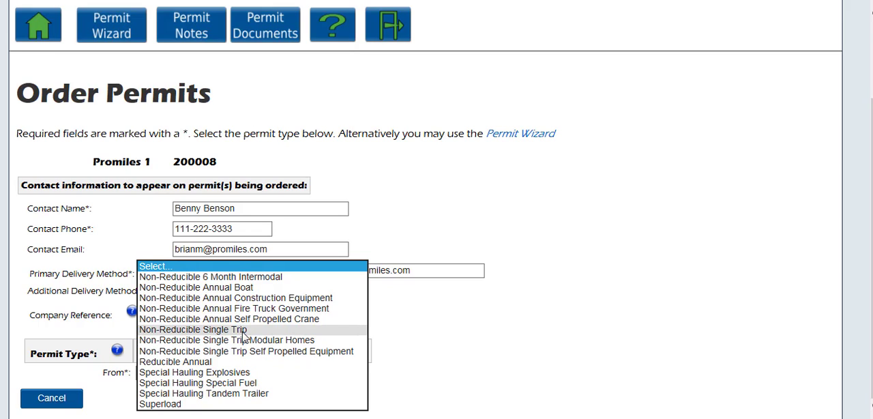
left_click(193, 330)
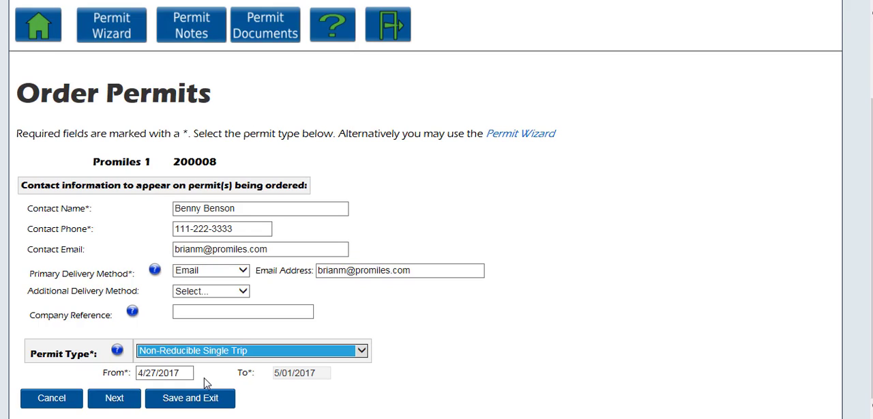
left_click(164, 373)
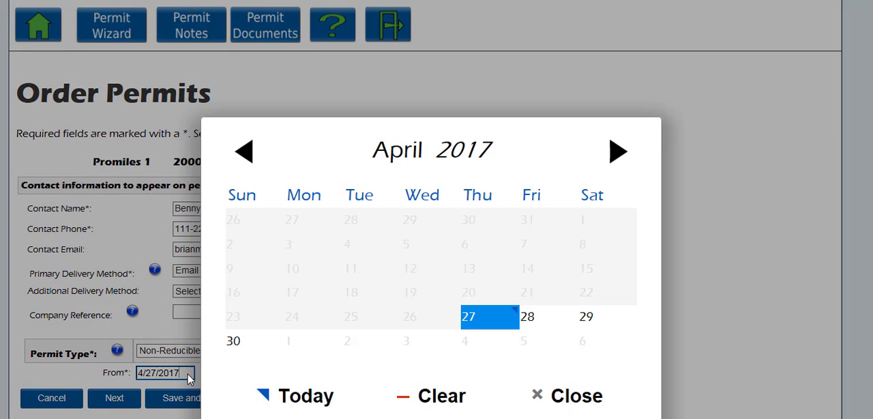
mouse_move(549, 316)
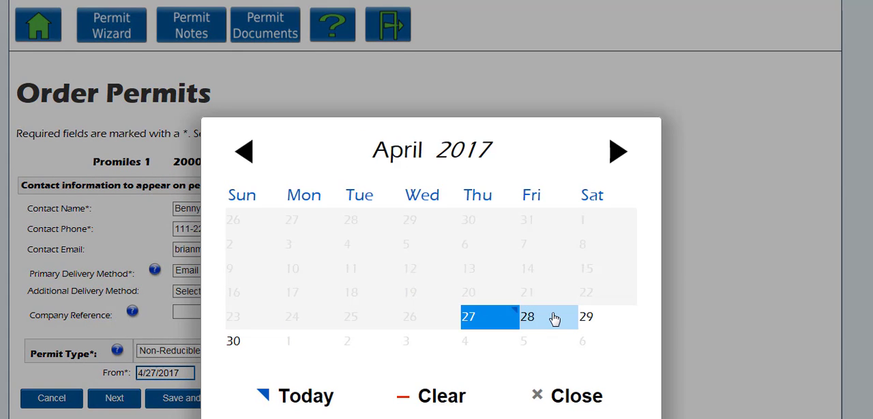
left_click(526, 316)
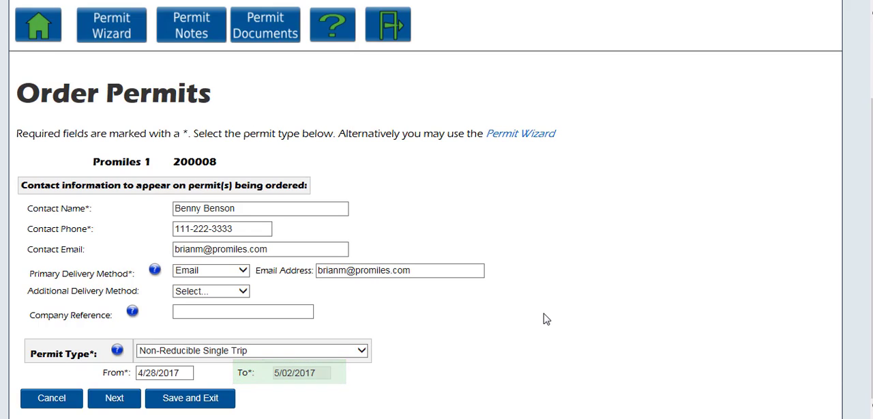
mouse_move(497, 344)
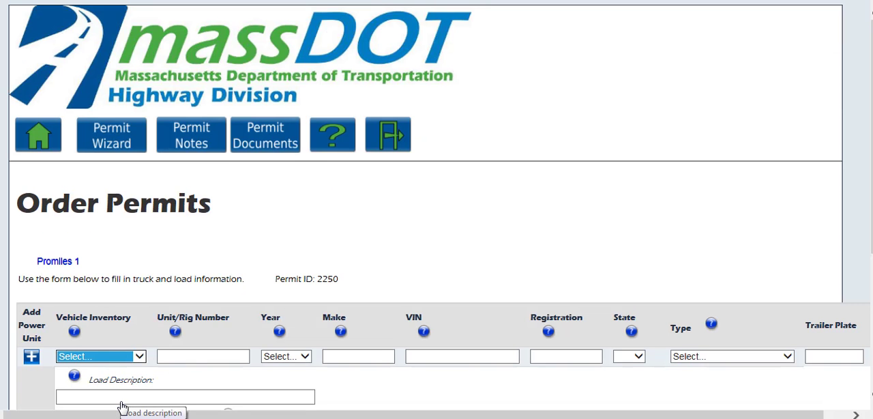
Fill the truck from vehicle 1 and remove the empty second power unit row
scroll("down", 3)
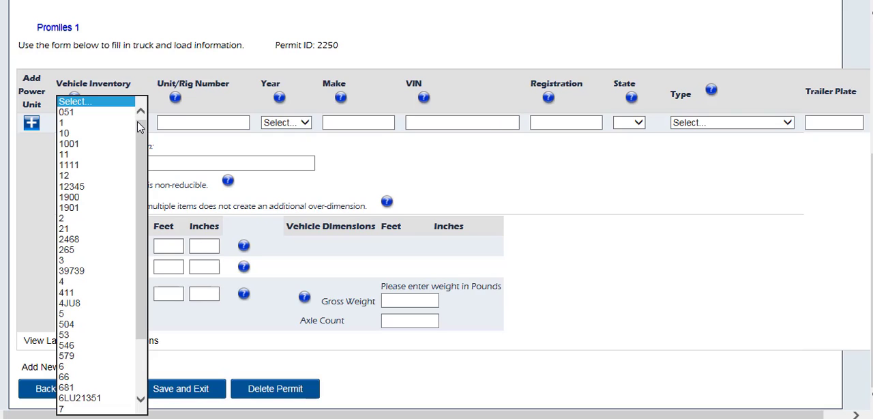
mouse_move(92, 127)
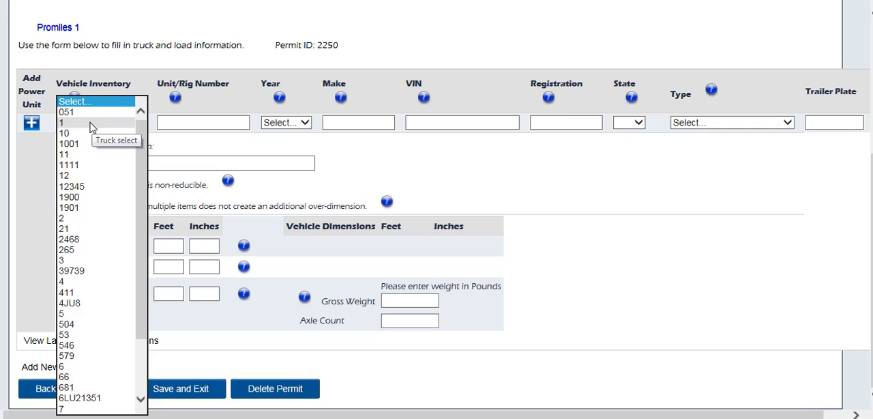
left_click(60, 123)
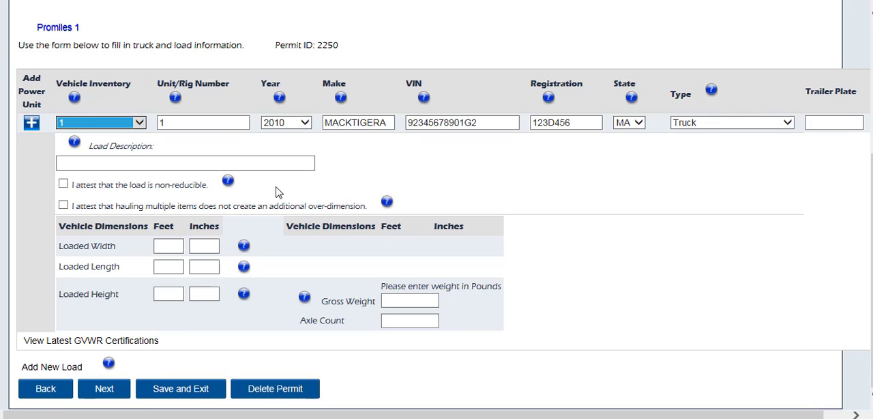
mouse_move(717, 163)
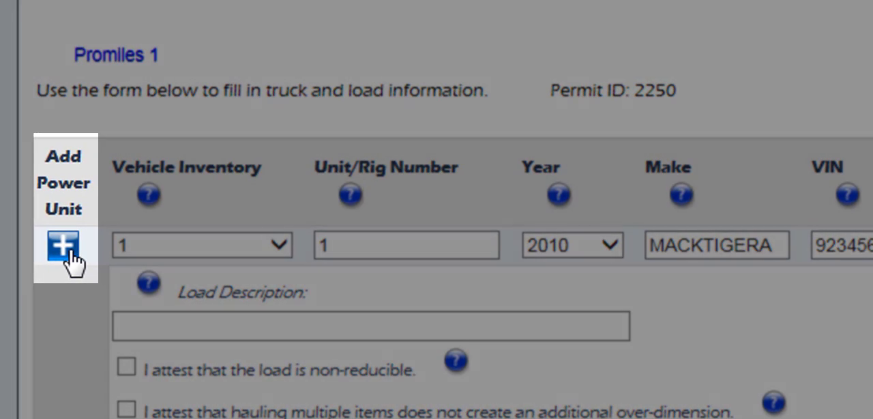
left_click(63, 245)
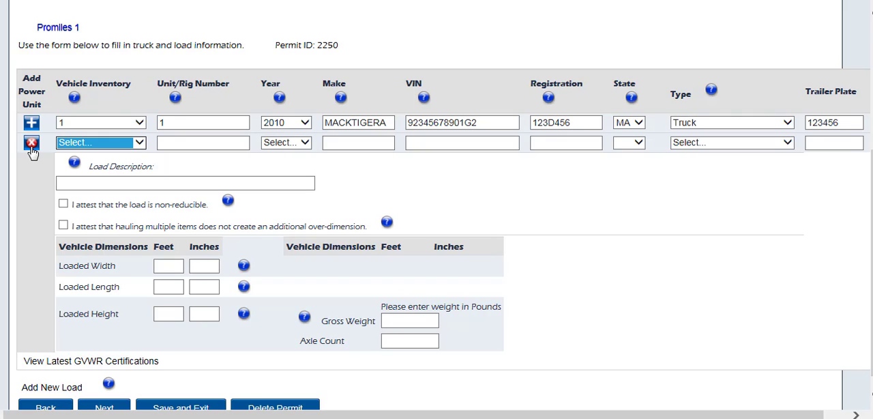
left_click(32, 142)
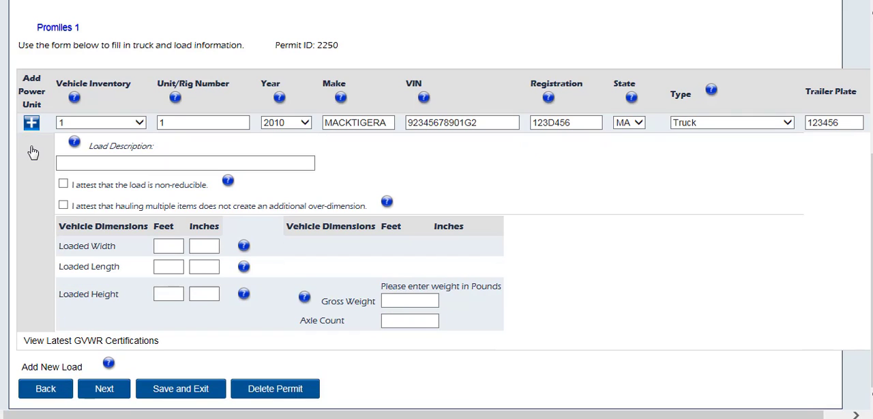
mouse_move(35, 149)
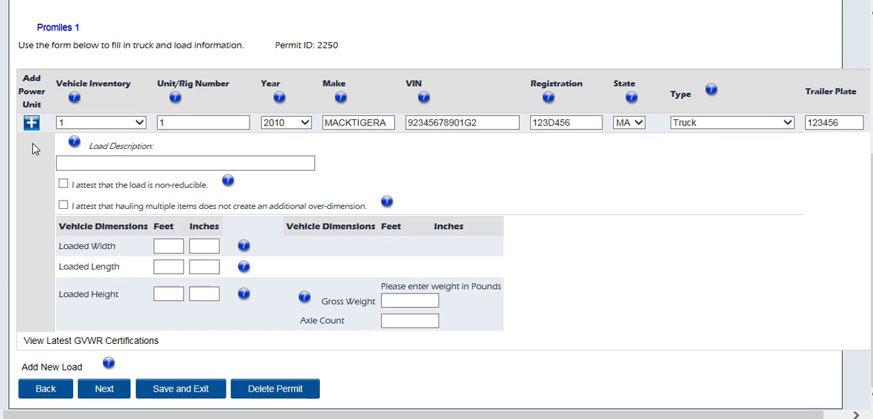
Enter 'Excavator' as the load description
type("Excavator")
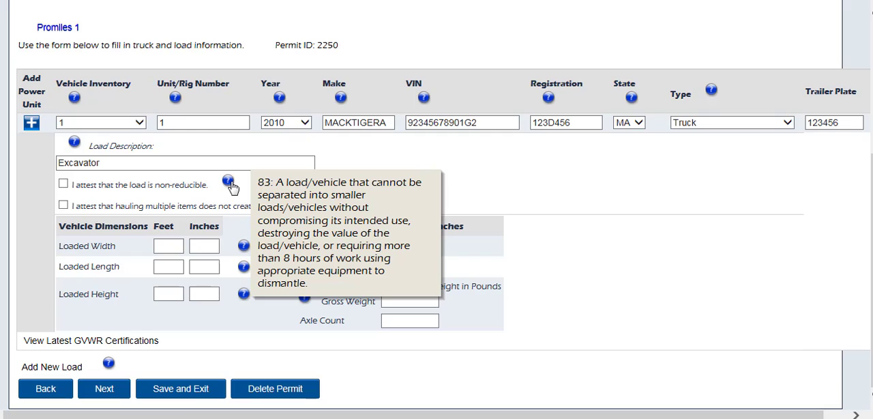
mouse_move(416, 213)
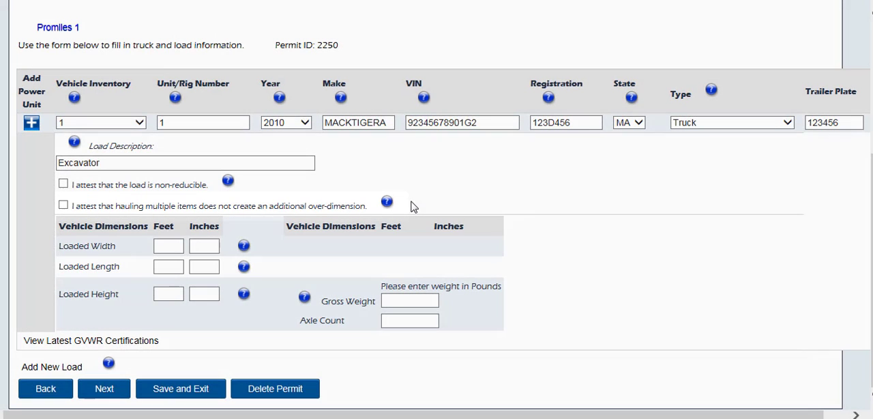
mouse_move(388, 202)
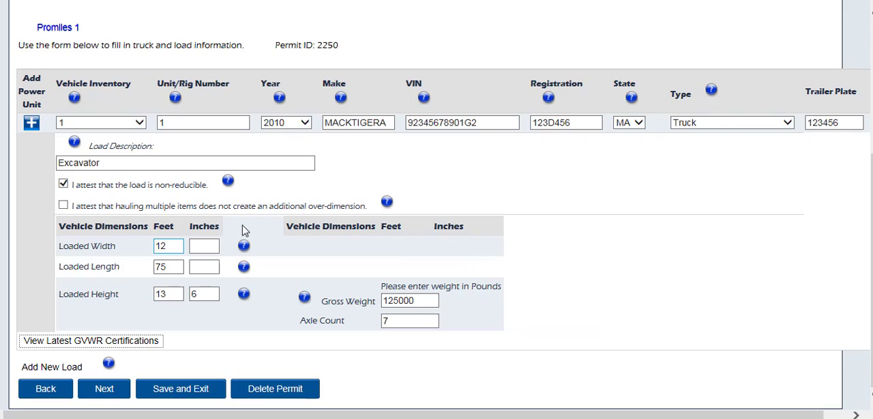
mouse_move(251, 231)
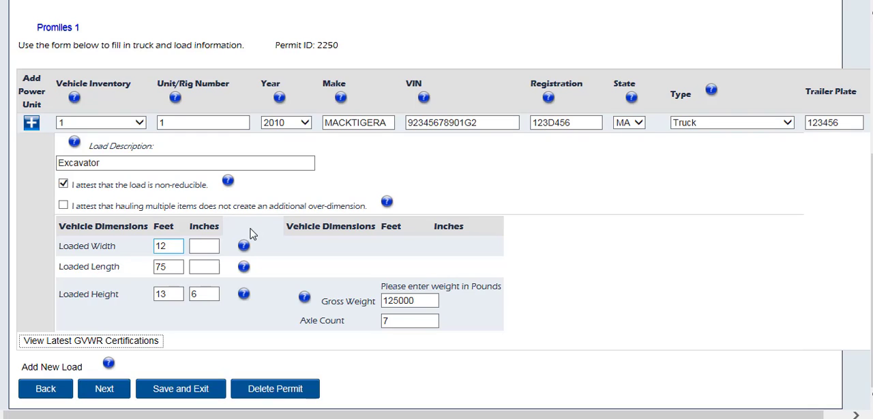
mouse_move(279, 276)
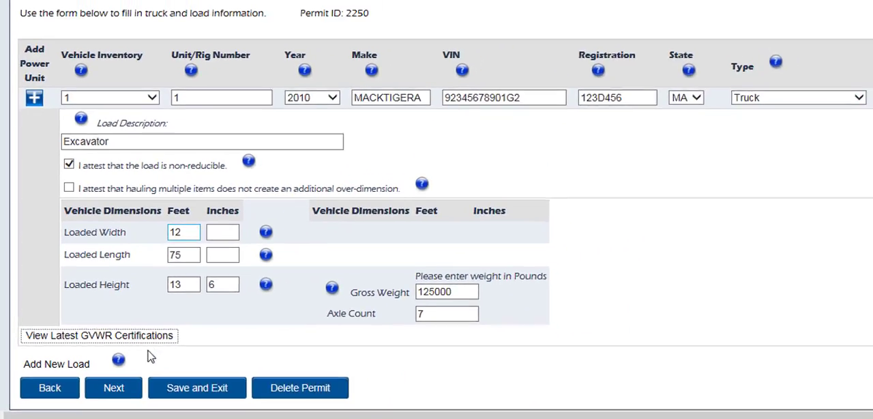
mouse_move(117, 360)
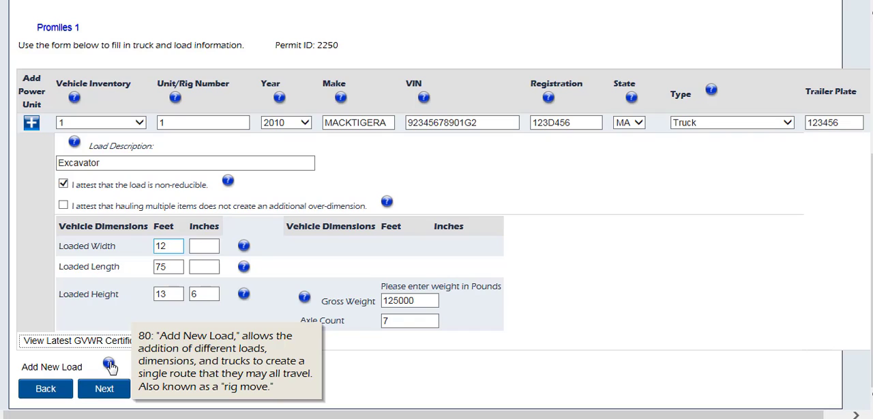
mouse_move(305, 366)
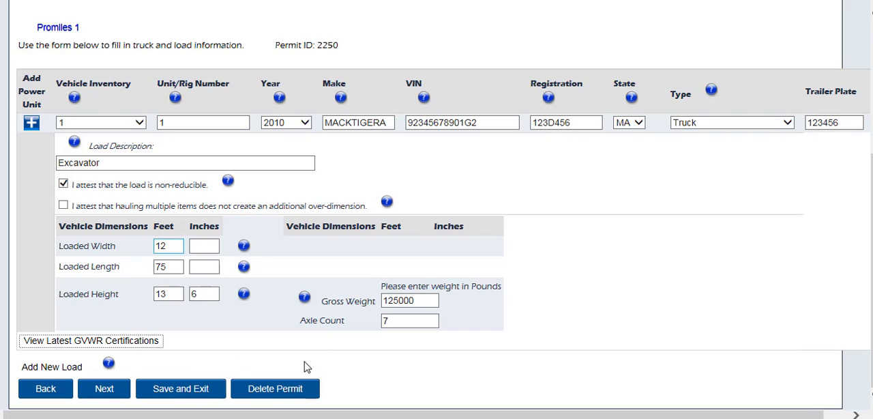
mouse_move(376, 366)
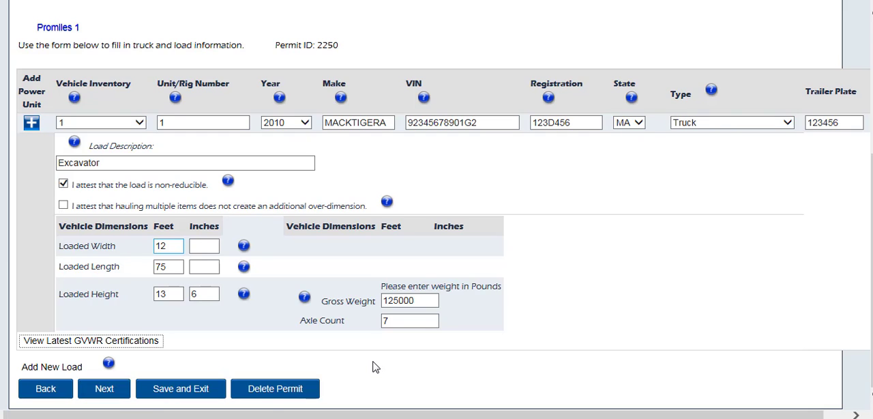
Continue to the Enter a Route page and dismiss the login popup covering it
left_click(104, 387)
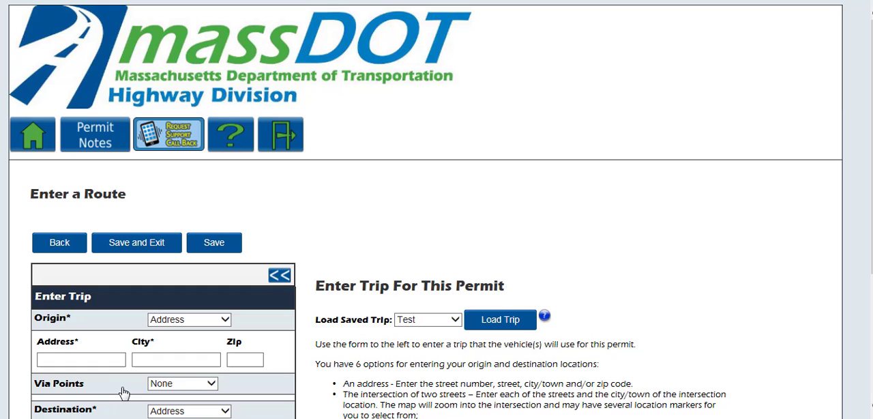
scroll("down", 3)
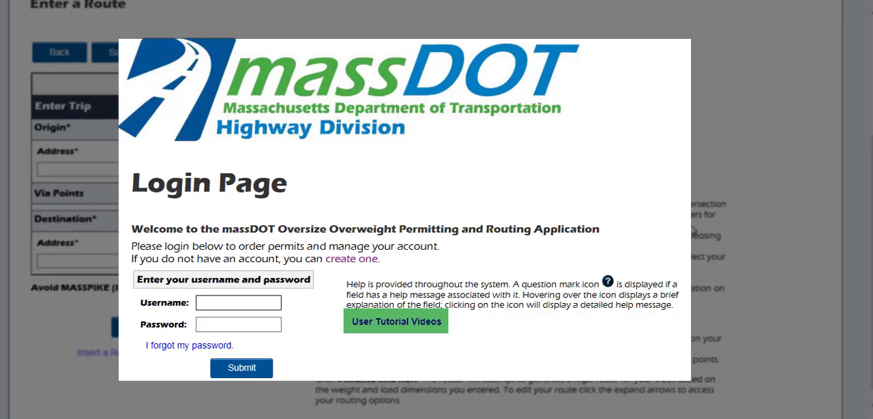
left_click(240, 368)
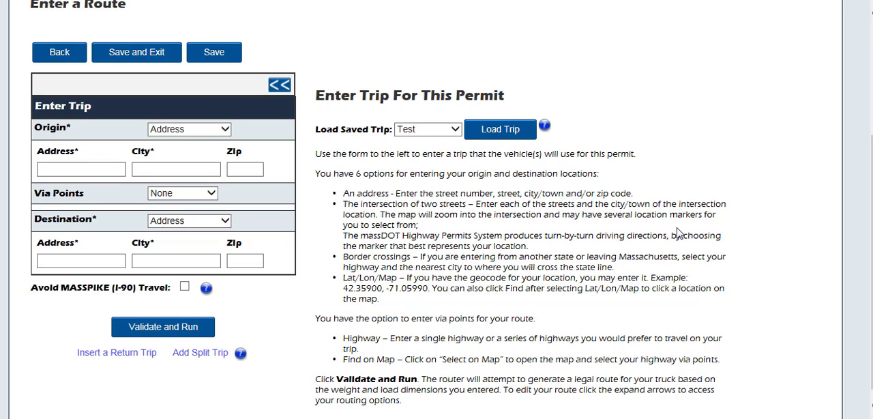
Set the origin to the I-91 CT Line border crossing and the destination to a border crossing
left_click(188, 130)
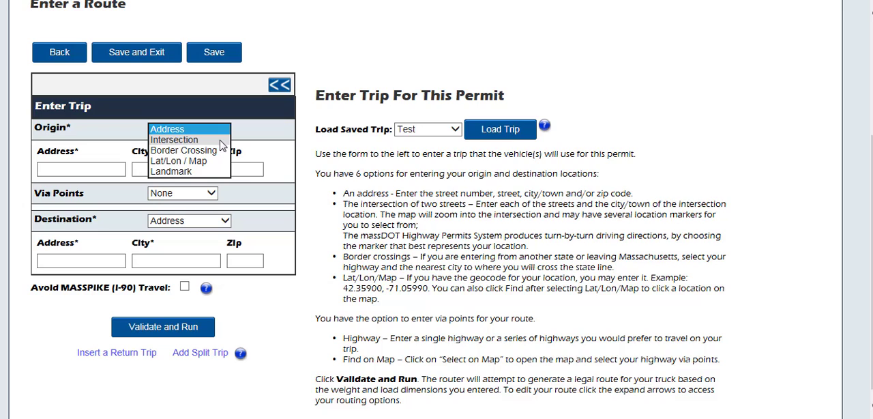
left_click(183, 151)
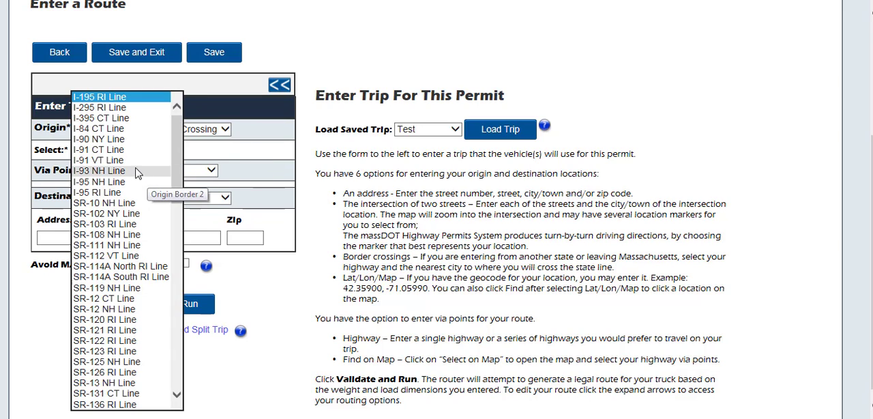
left_click(98, 150)
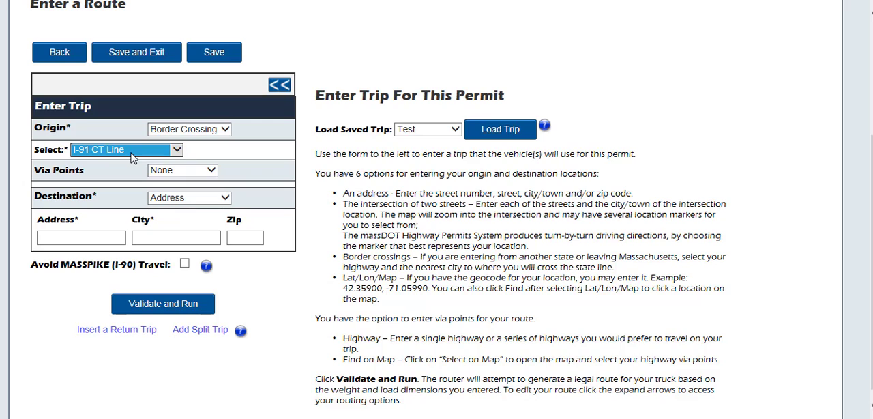
mouse_move(210, 202)
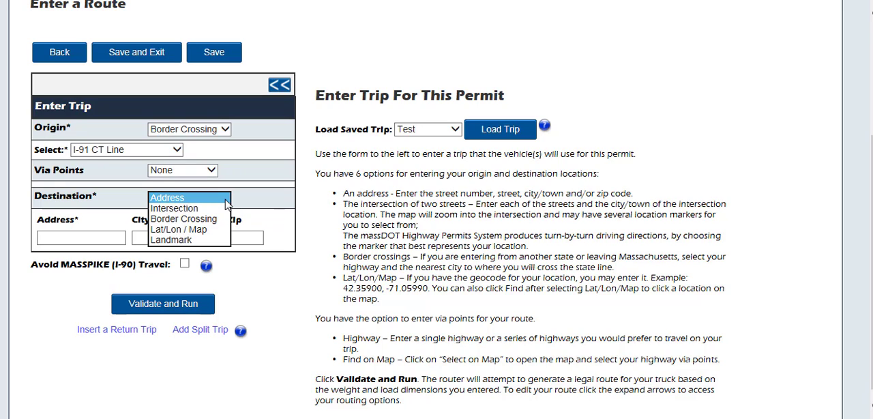
left_click(182, 218)
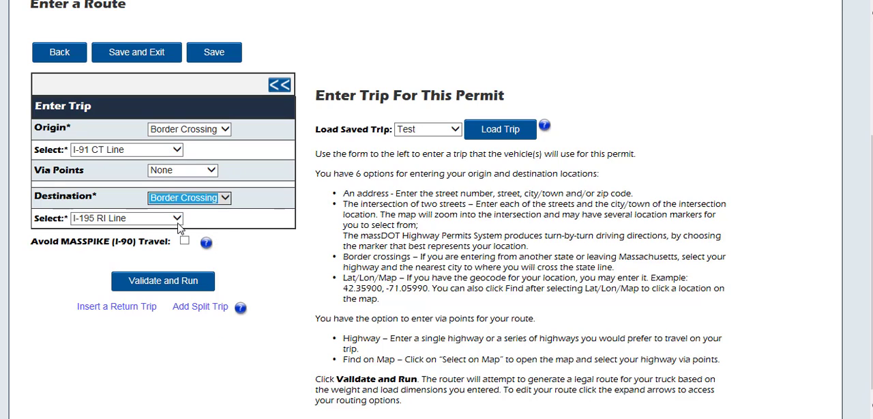
left_click(125, 218)
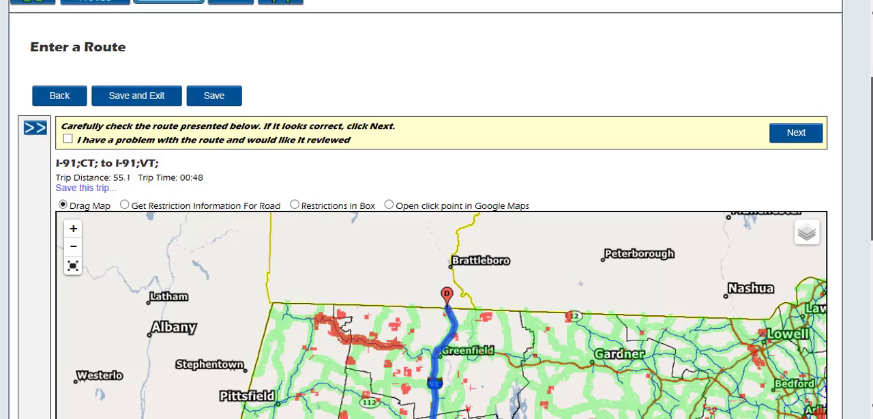
Scroll through the generated I-91 route map and driving directions
scroll("down", 3)
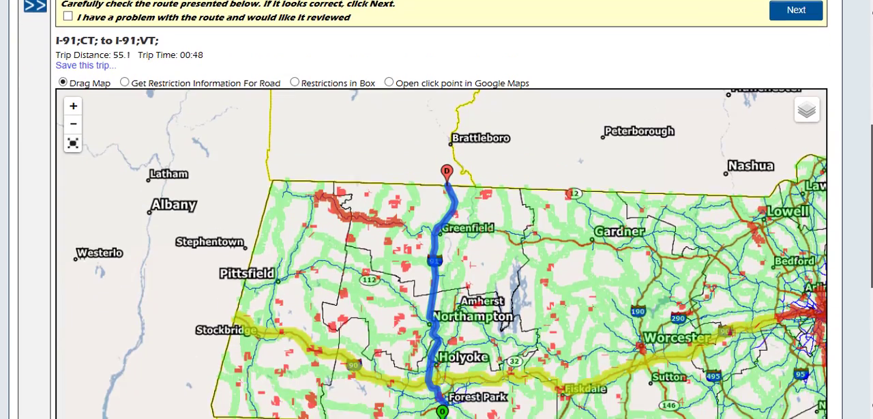
scroll("down", 3)
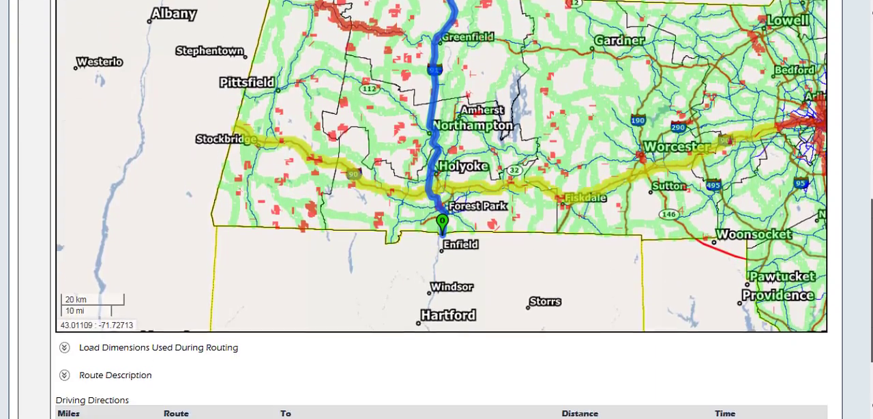
scroll("down", 3)
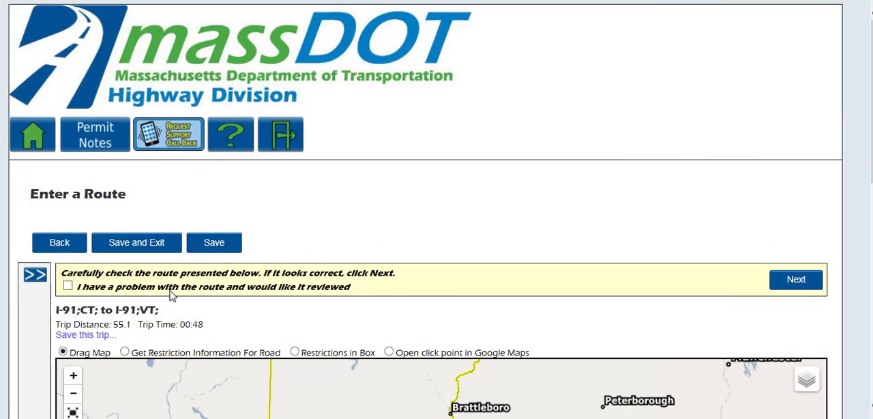
mouse_move(73, 294)
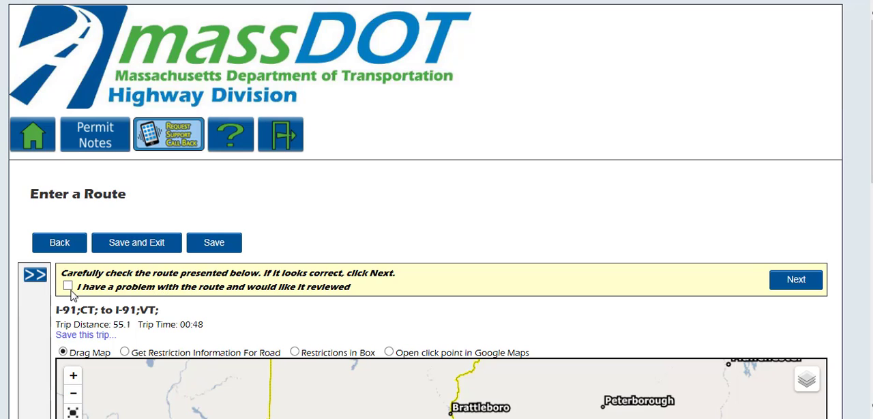
mouse_move(68, 287)
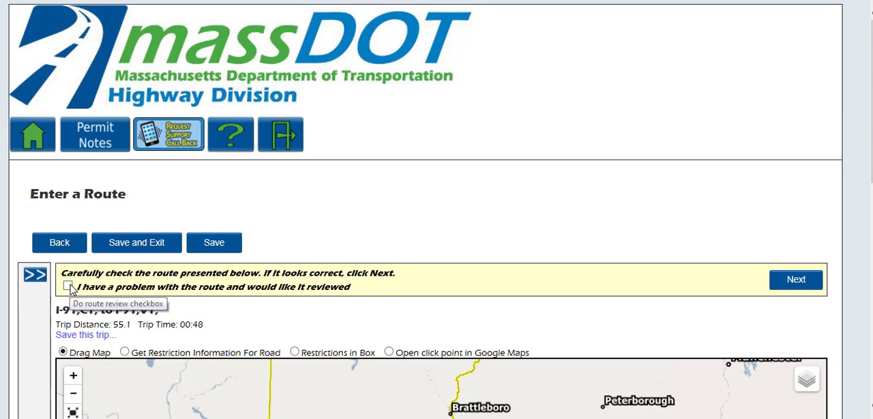
Write a route review reason, then withdraw the route review request
left_click(68, 286)
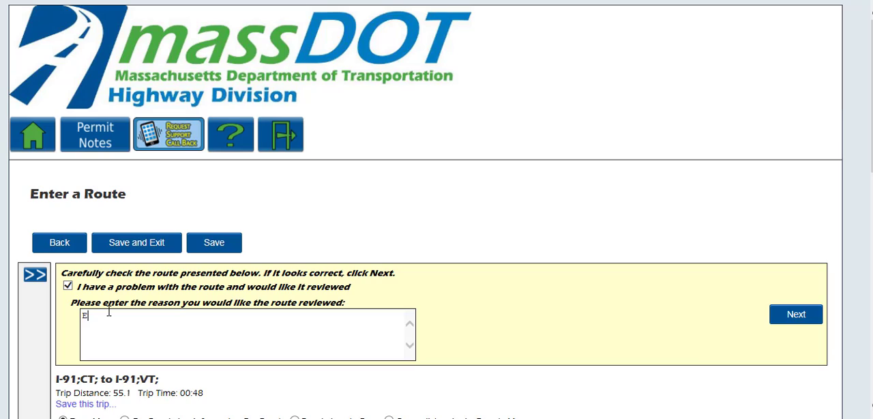
type("nter your")
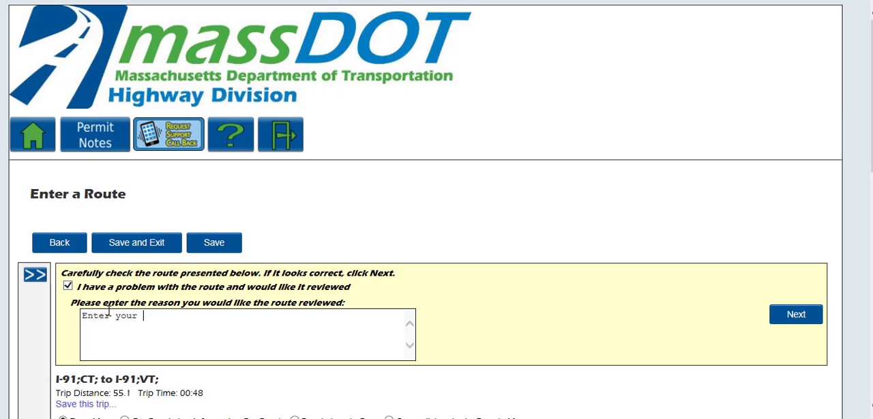
type("requested r")
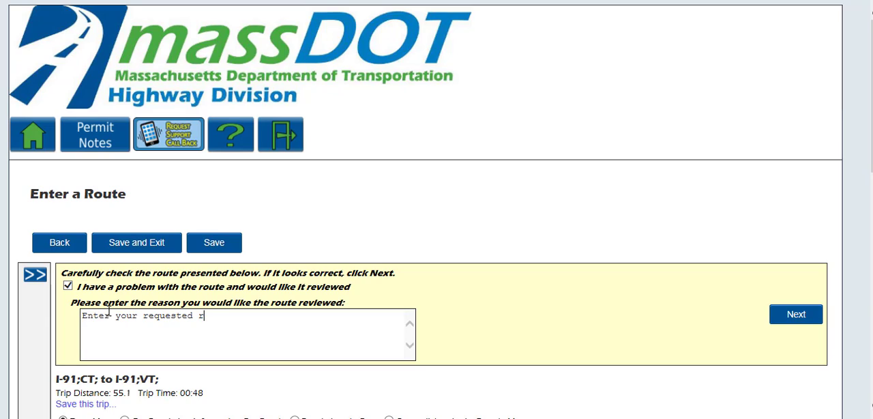
mouse_move(795, 313)
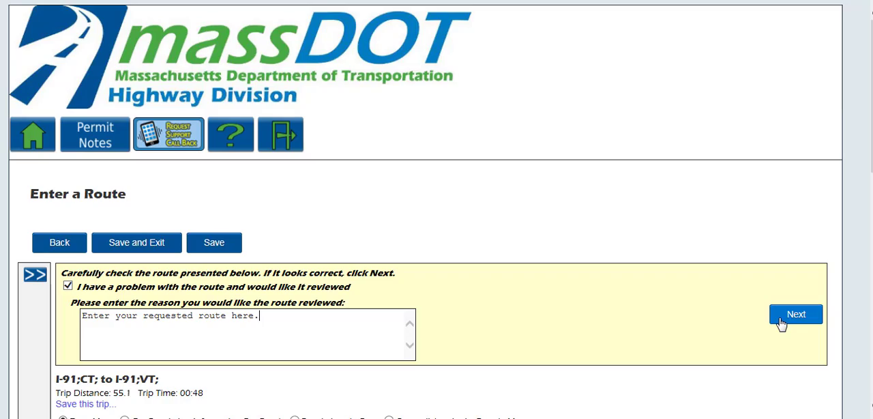
left_click(795, 313)
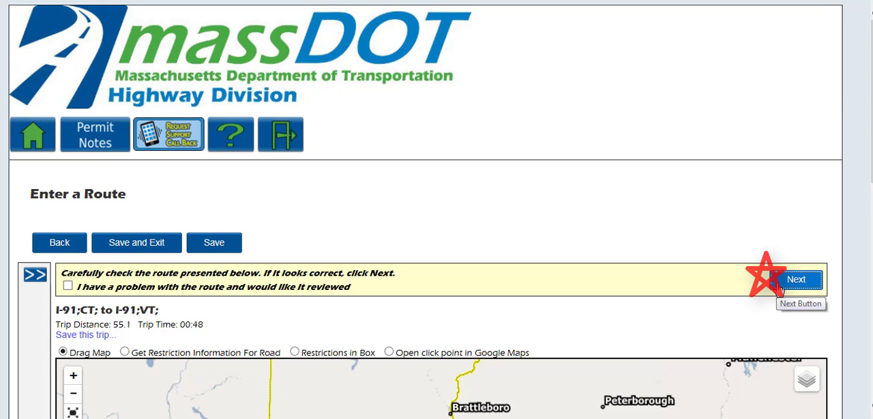
Accept the route, review the order summary and submit permit 2250 for approval
left_click(797, 278)
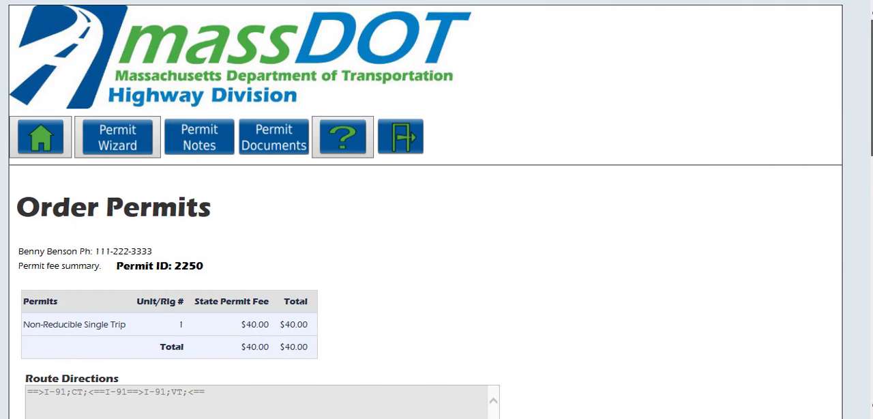
scroll("down", 3)
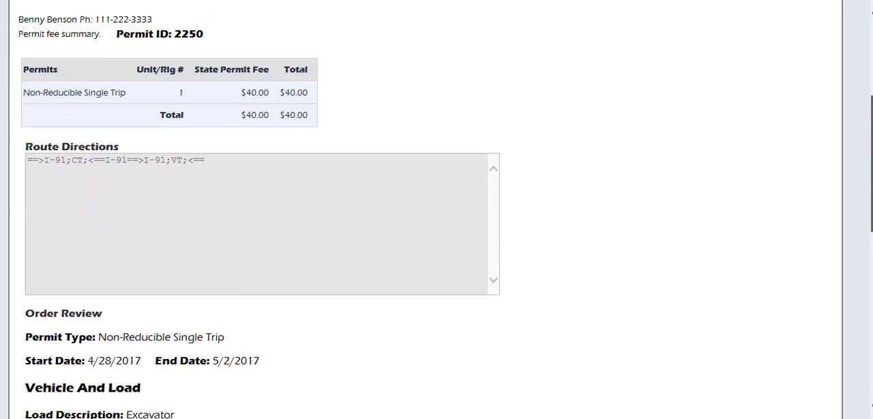
scroll("down", 3)
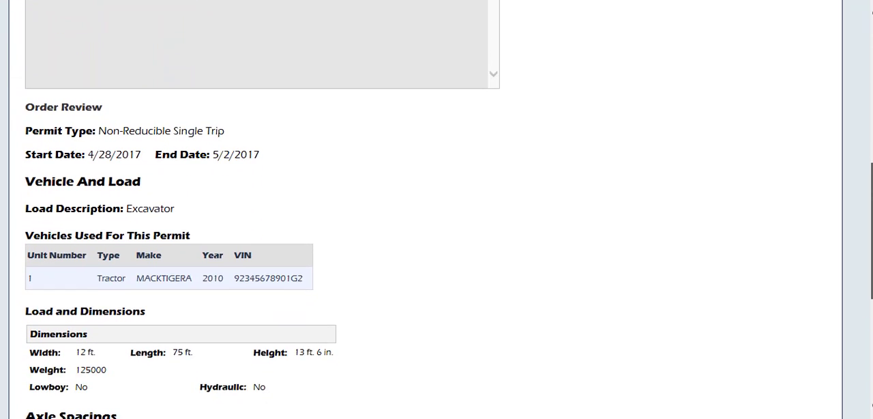
scroll("down", 3)
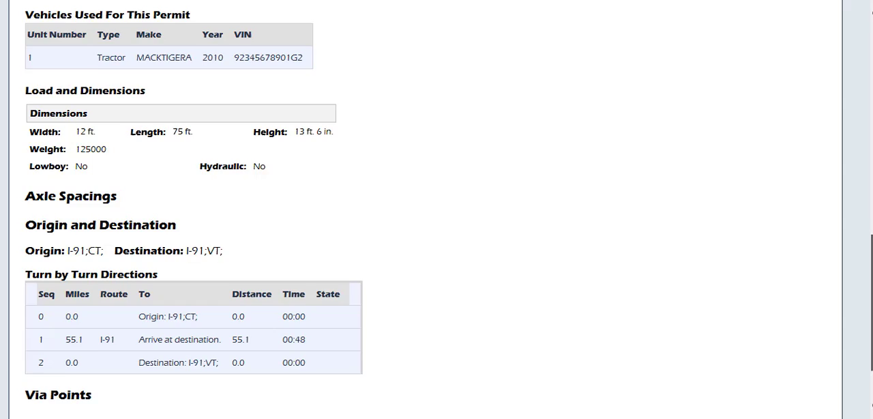
scroll("down", 3)
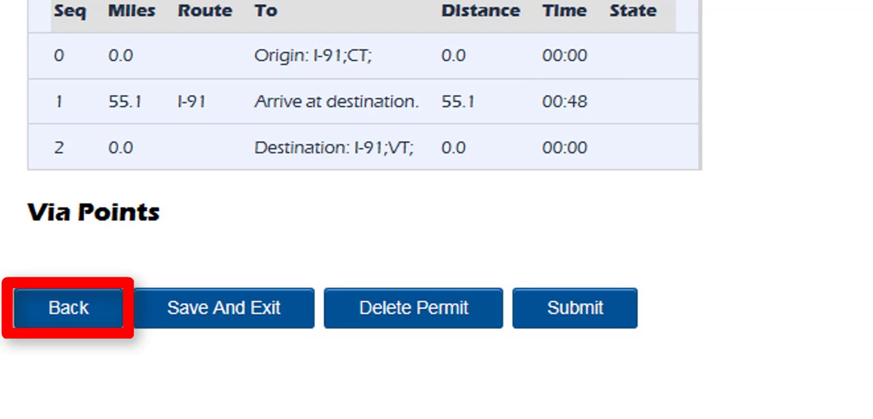
scroll("up", 3)
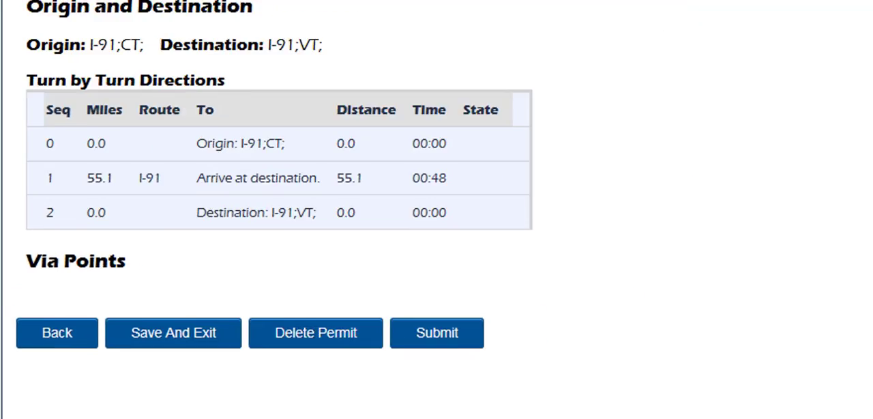
scroll("up", 3)
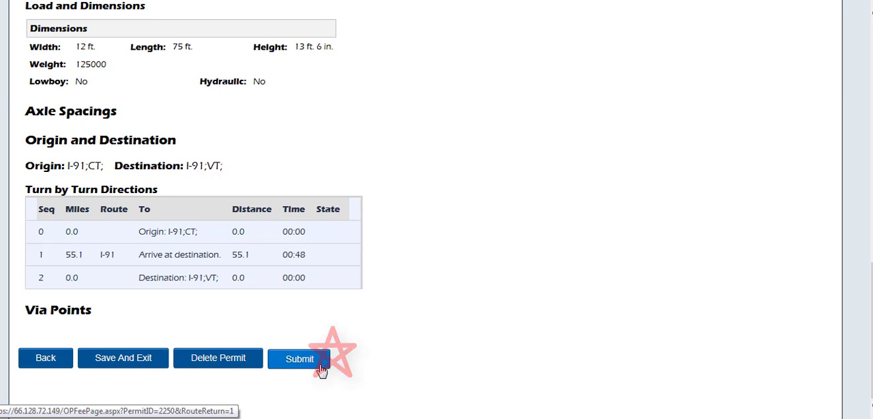
left_click(299, 357)
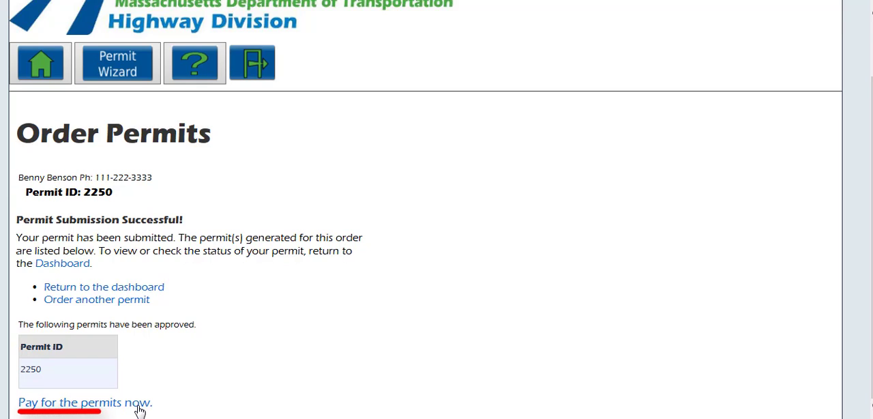
Send verified permit 2250 to the shopping cart for payment, returning to the Company Dashboard
scroll("up", 3)
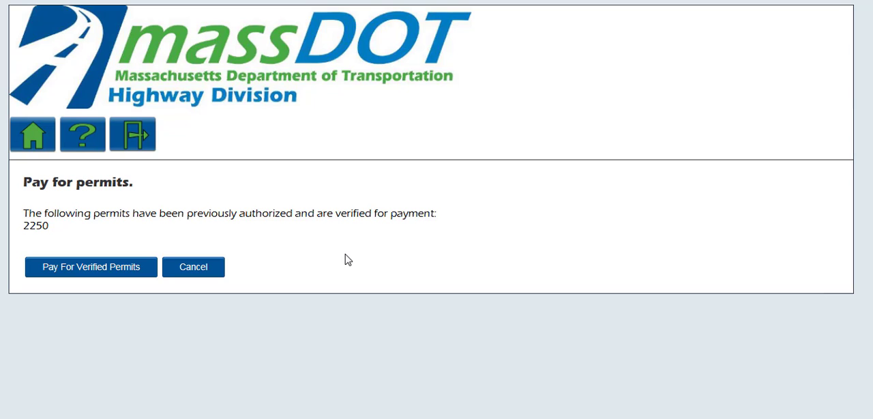
mouse_move(300, 276)
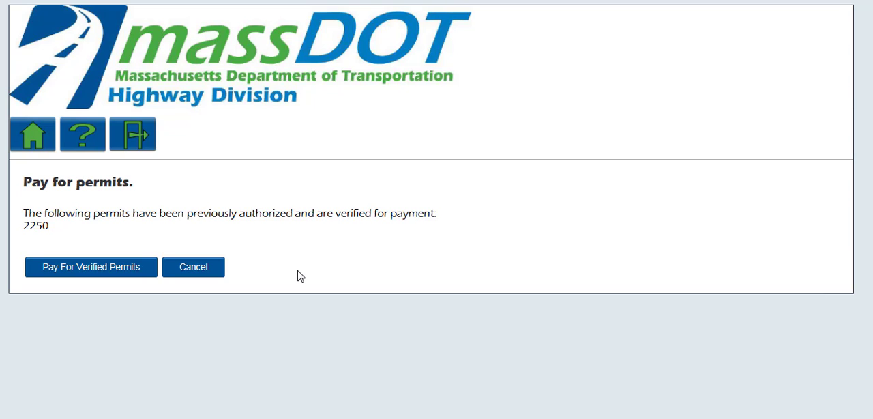
left_click(193, 266)
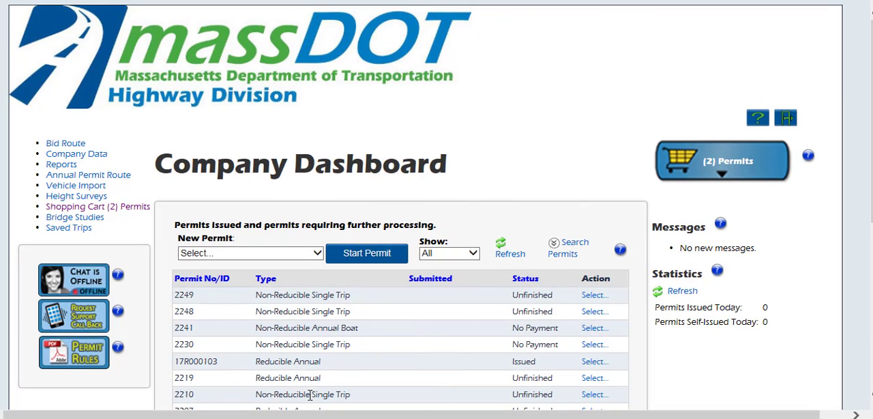
mouse_move(721, 176)
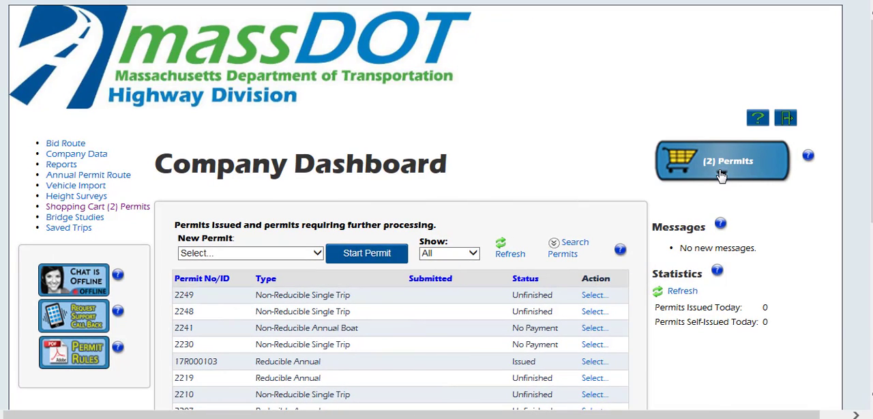
From the cart, review a listed permit's Order Permits form and Save and Exit, creating unfinished permit 2251
left_click(721, 161)
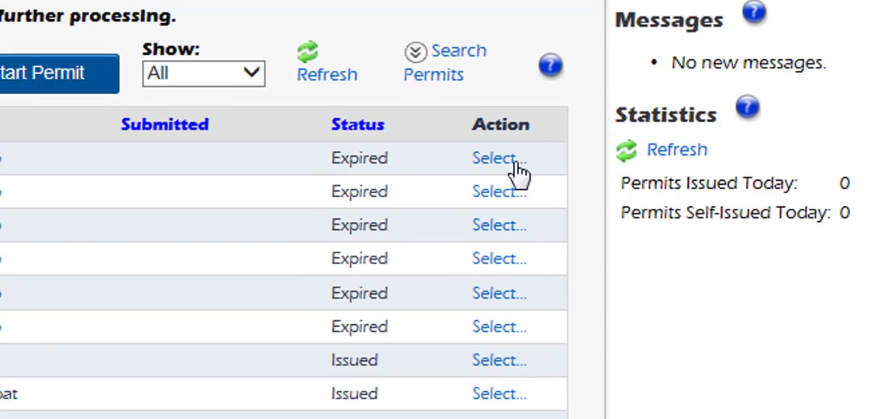
left_click(494, 158)
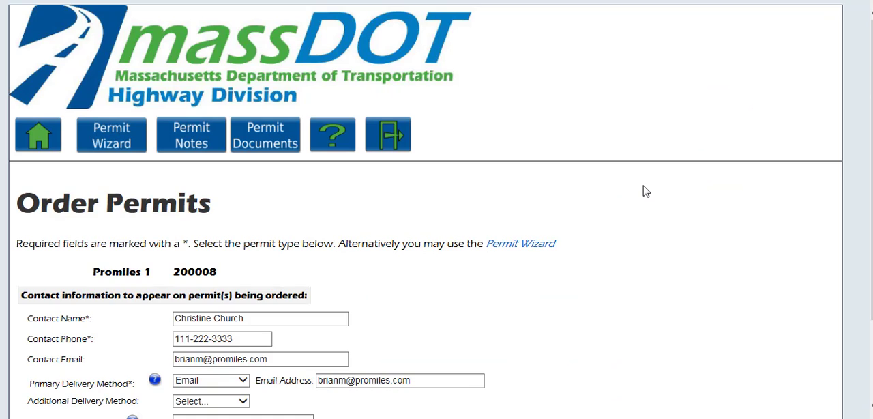
scroll("down", 3)
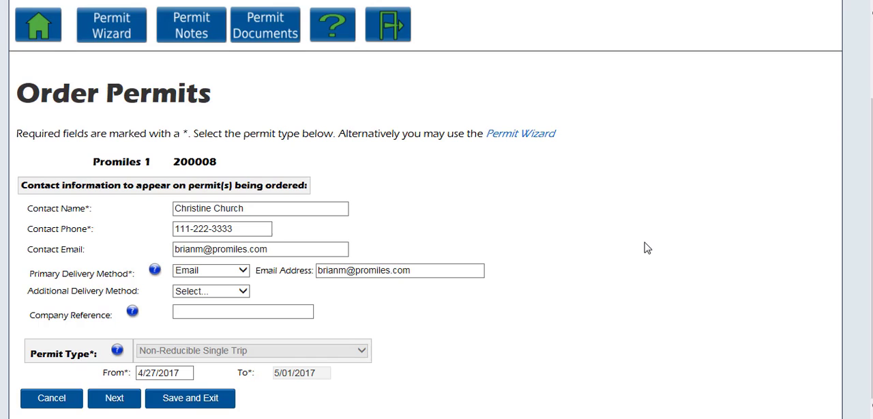
left_click(52, 398)
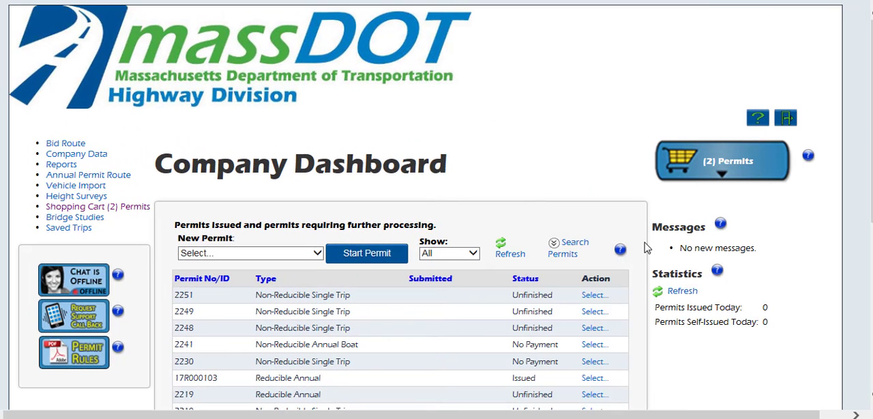
mouse_move(642, 183)
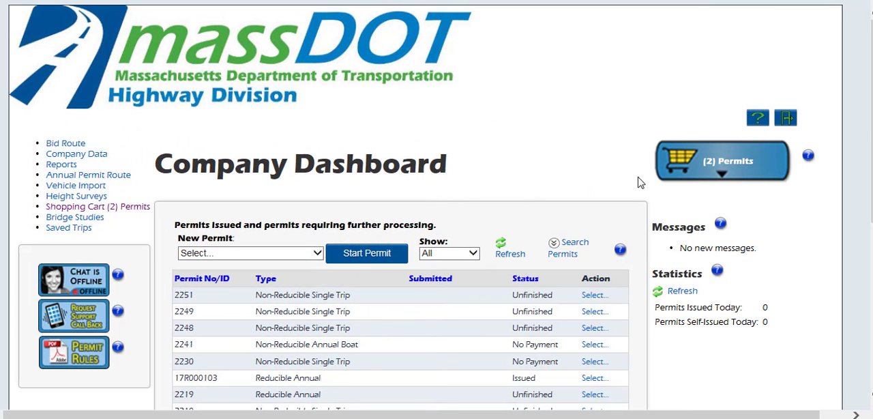
mouse_move(786, 117)
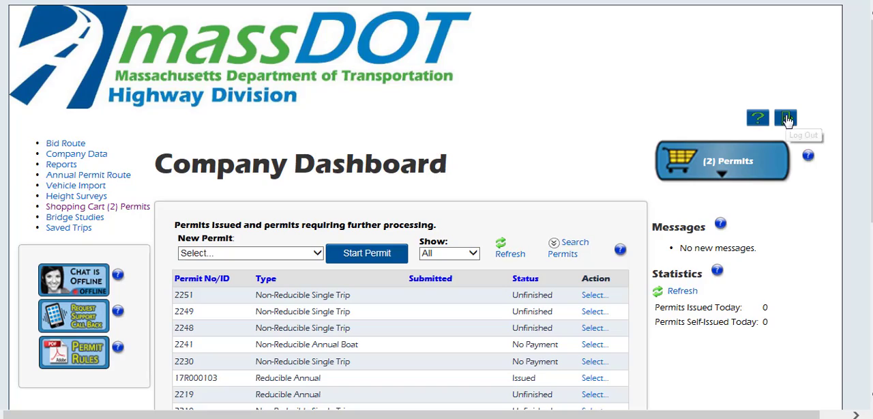
Log out of massDOT OASIS, returning to the Login Page
left_click(786, 118)
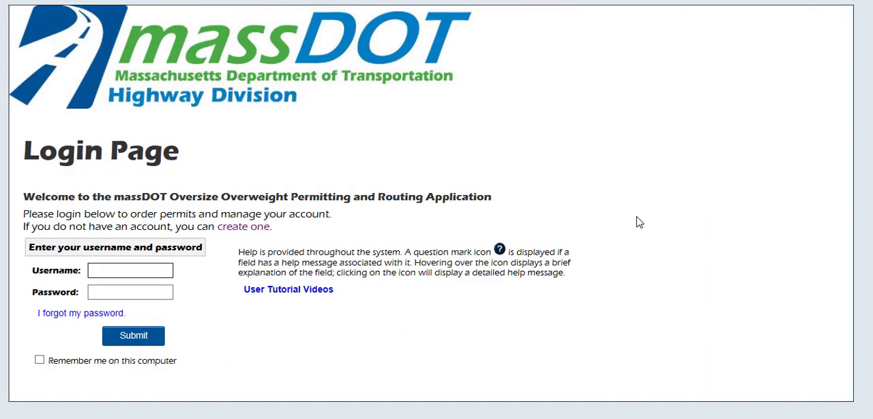